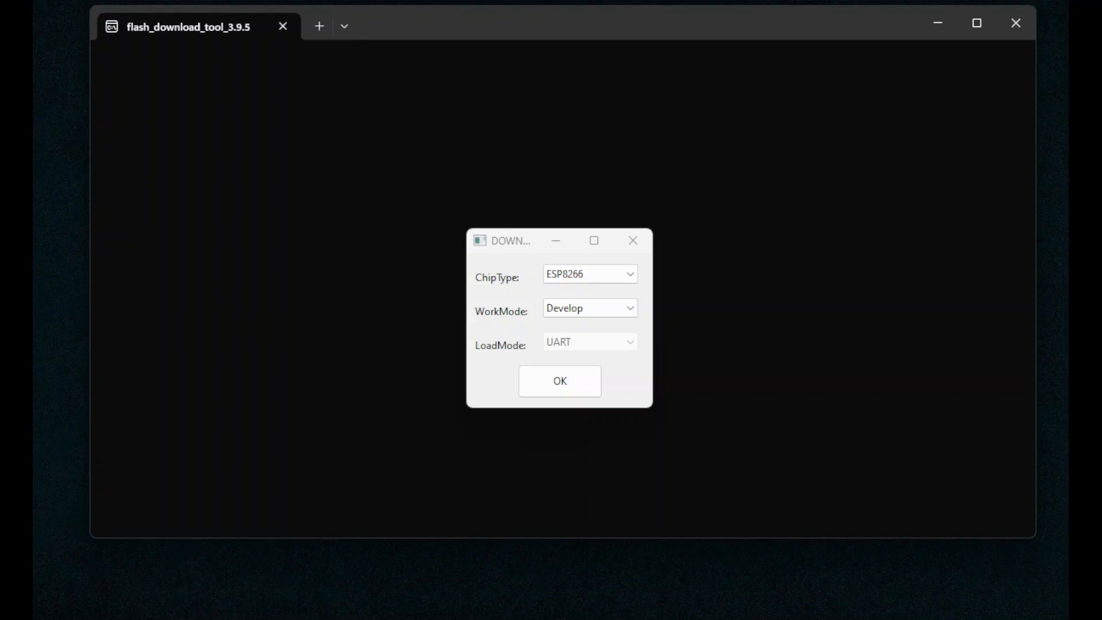
mouse_move(953, 505)
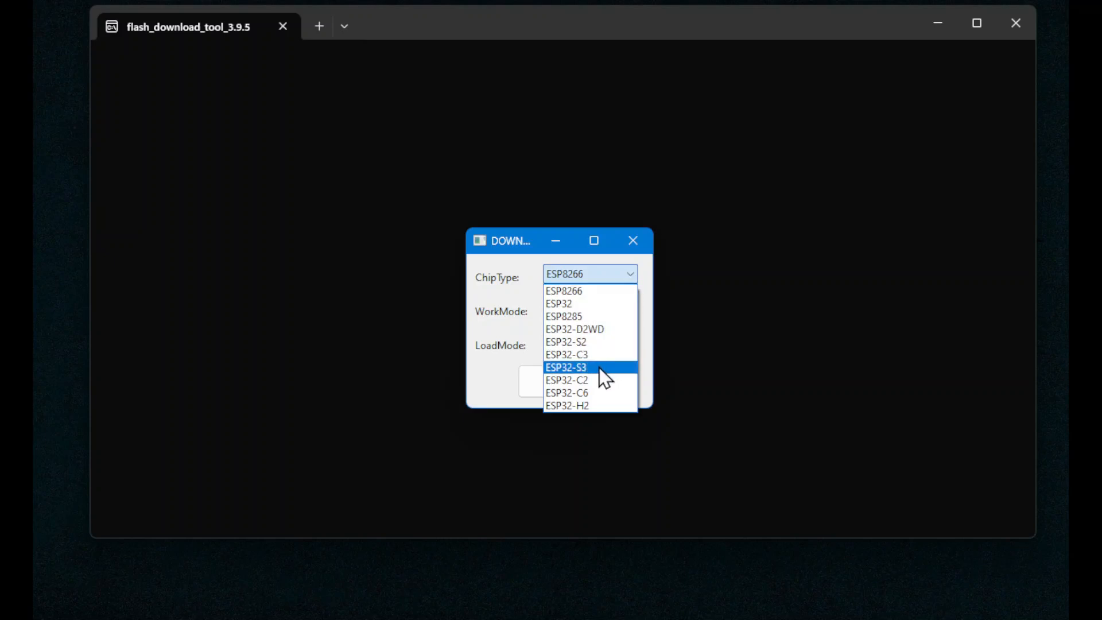
- Choose chip type ESP32-S3 with Develop mode over UART and confirm
click(565, 368)
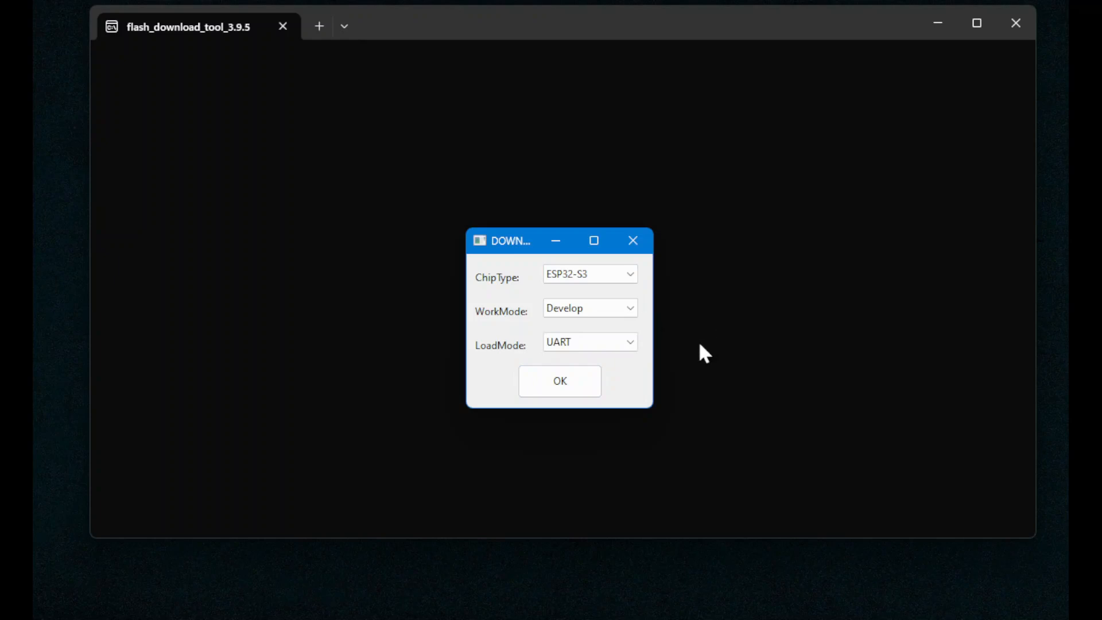
mouse_move(633, 397)
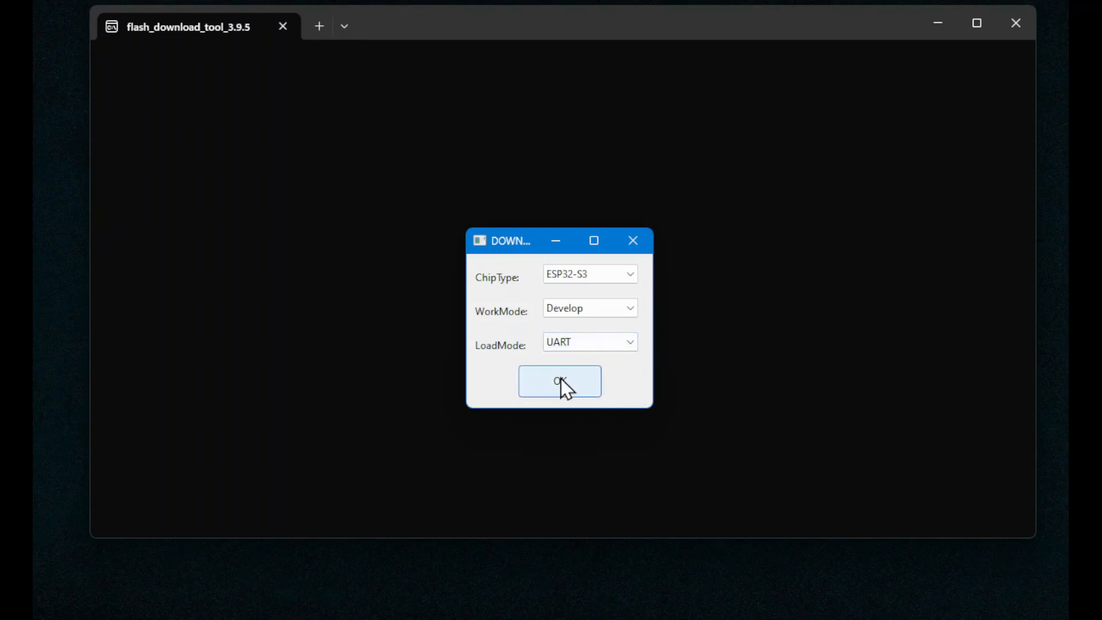
click(559, 381)
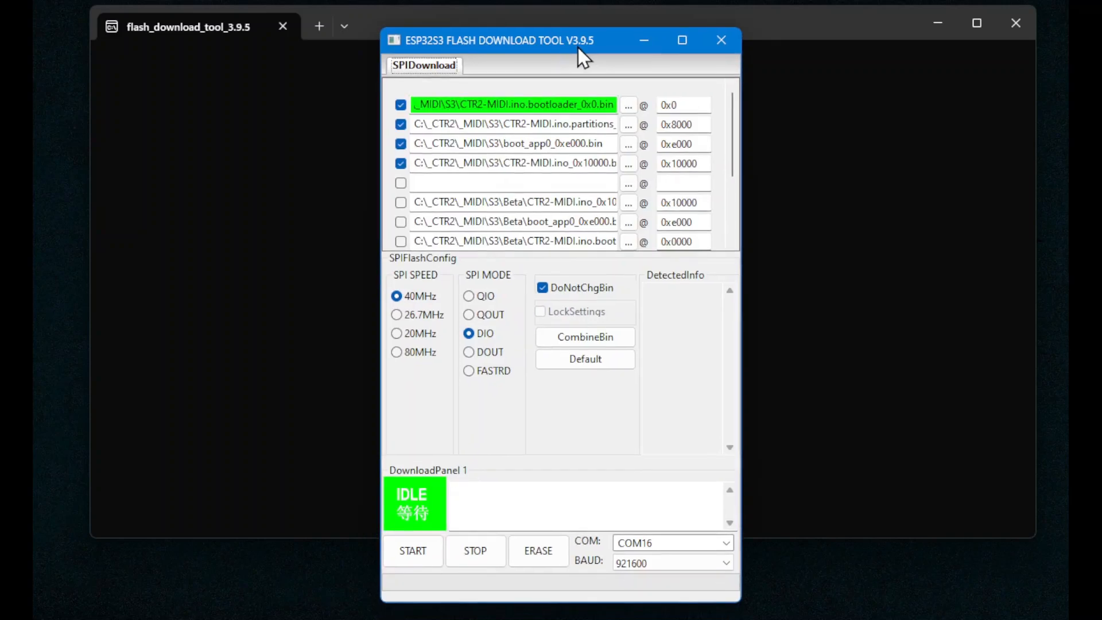
- Validate the four firmware bin entries at 0x0, 0x8000, 0xe000 and 0x10000 as green
drag(583, 57, 598, 60)
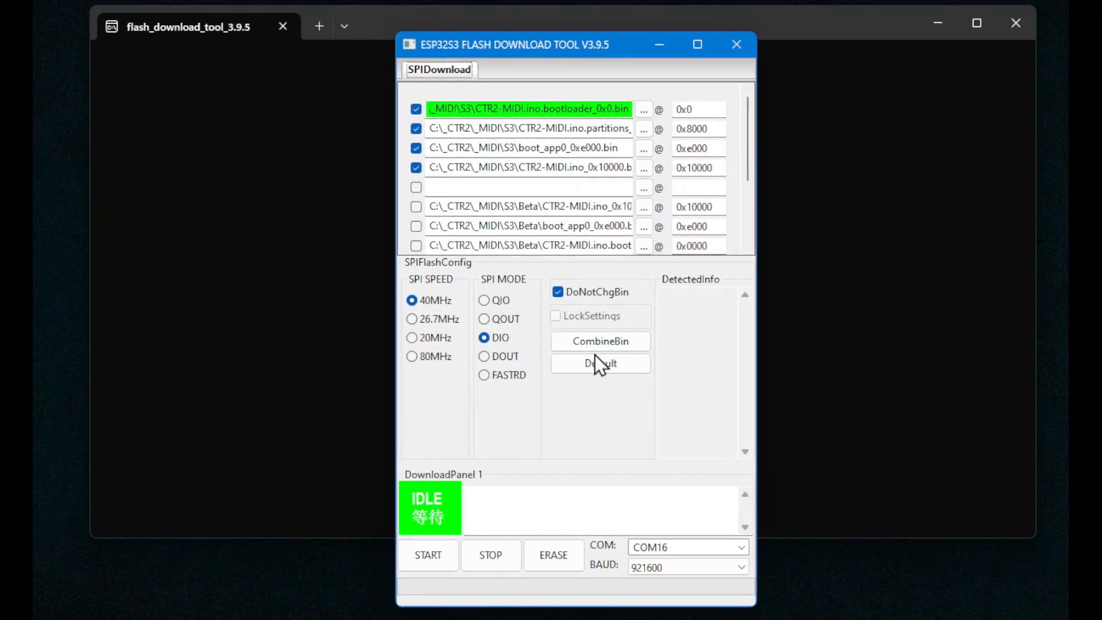
mouse_move(471, 355)
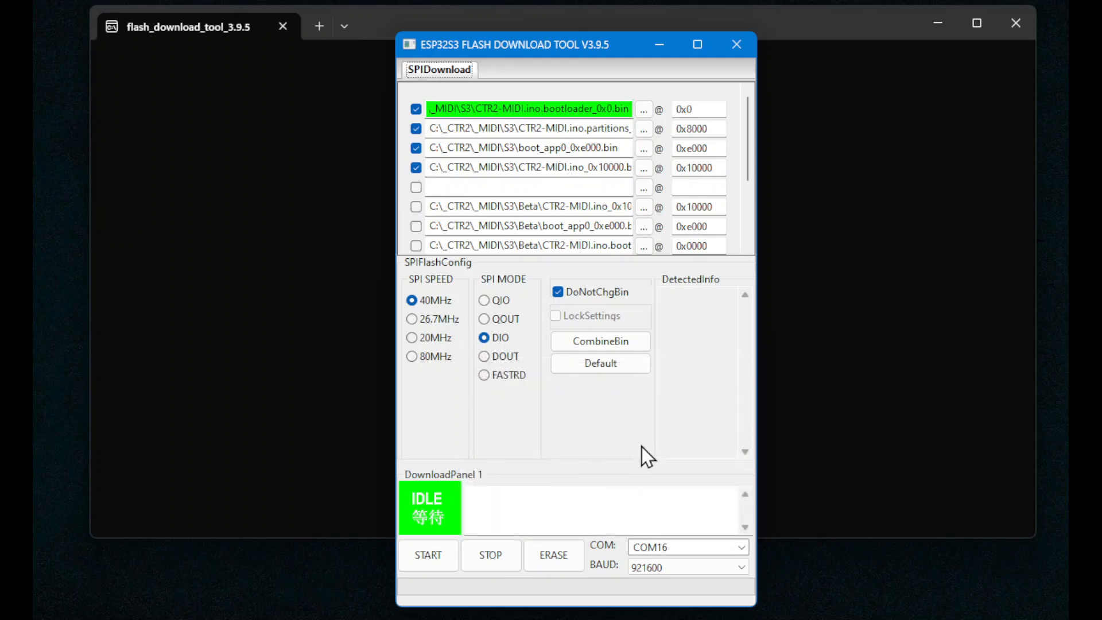
mouse_move(401, 125)
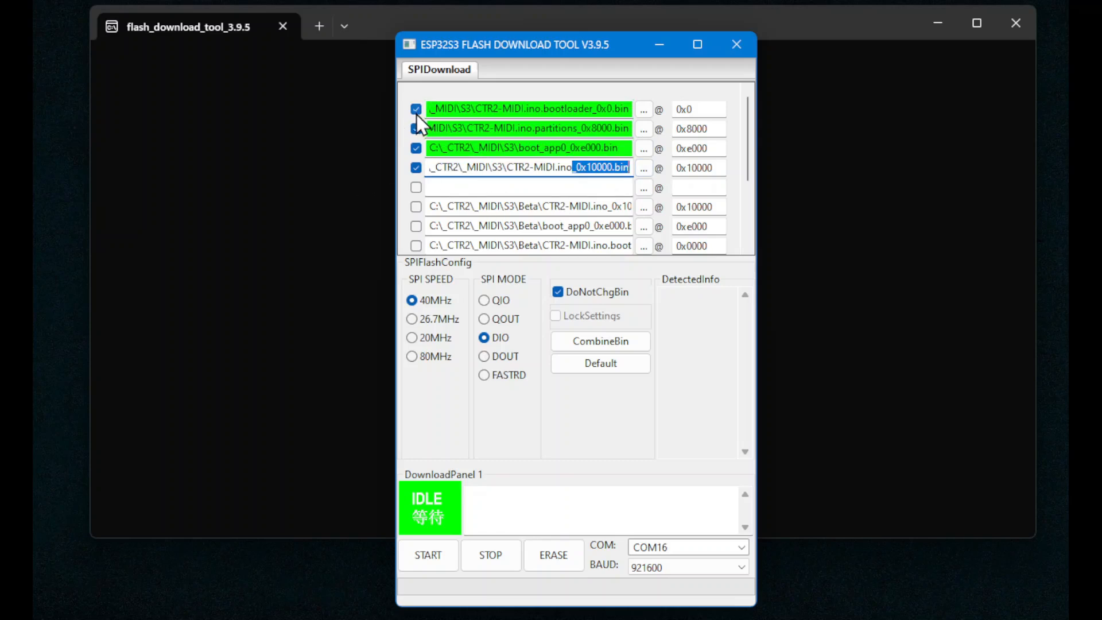
click(416, 127)
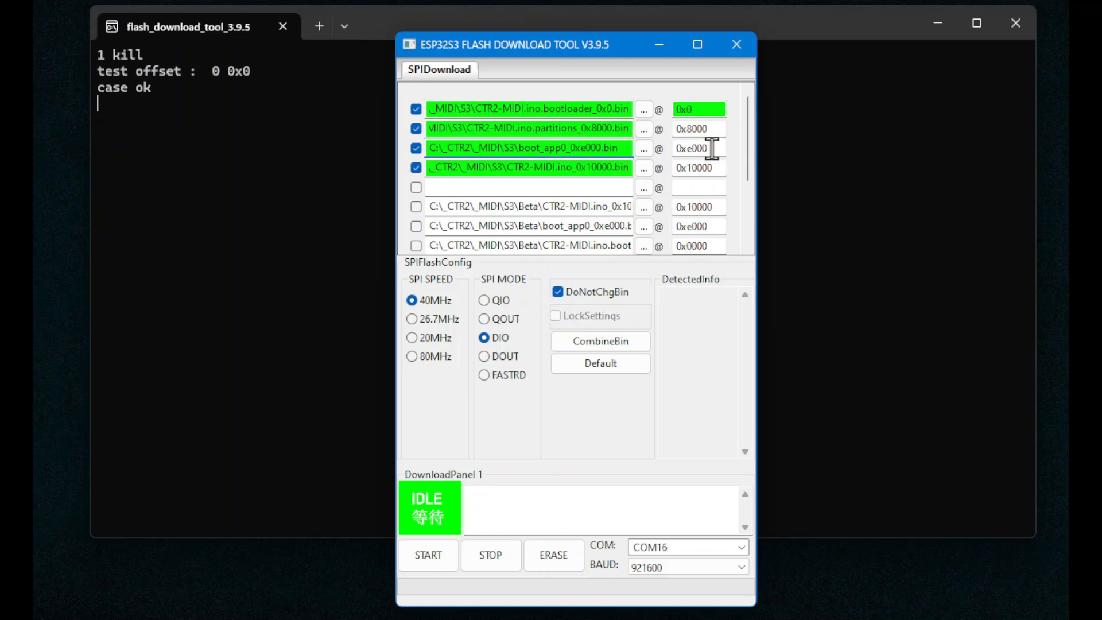
mouse_move(573, 175)
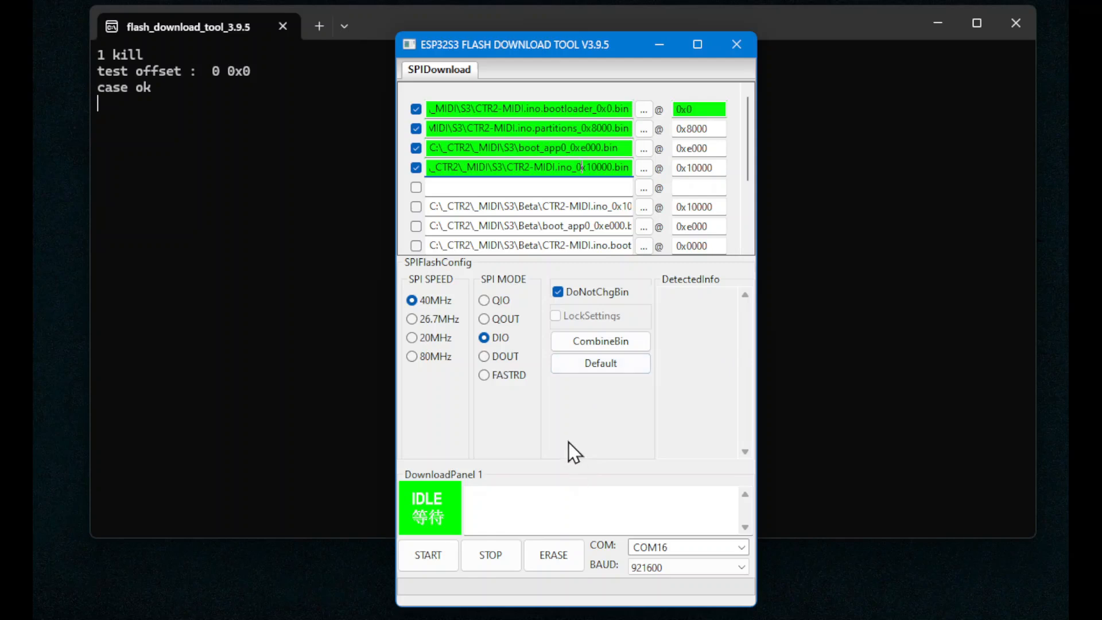
- Set the serial port to COM16 and request a flash erase
click(740, 546)
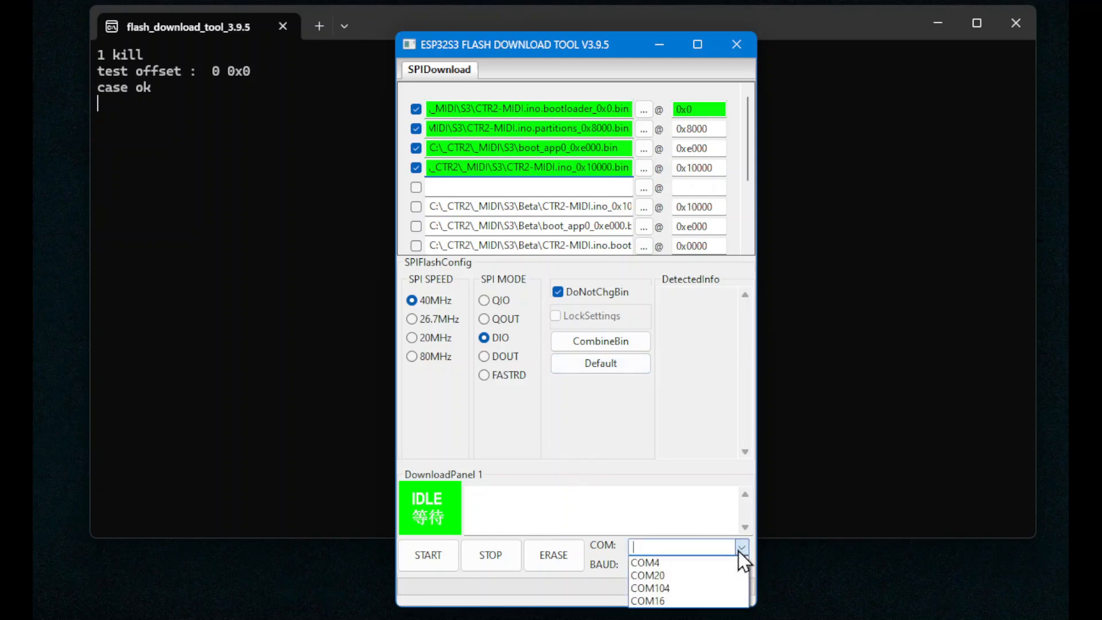
mouse_move(657, 526)
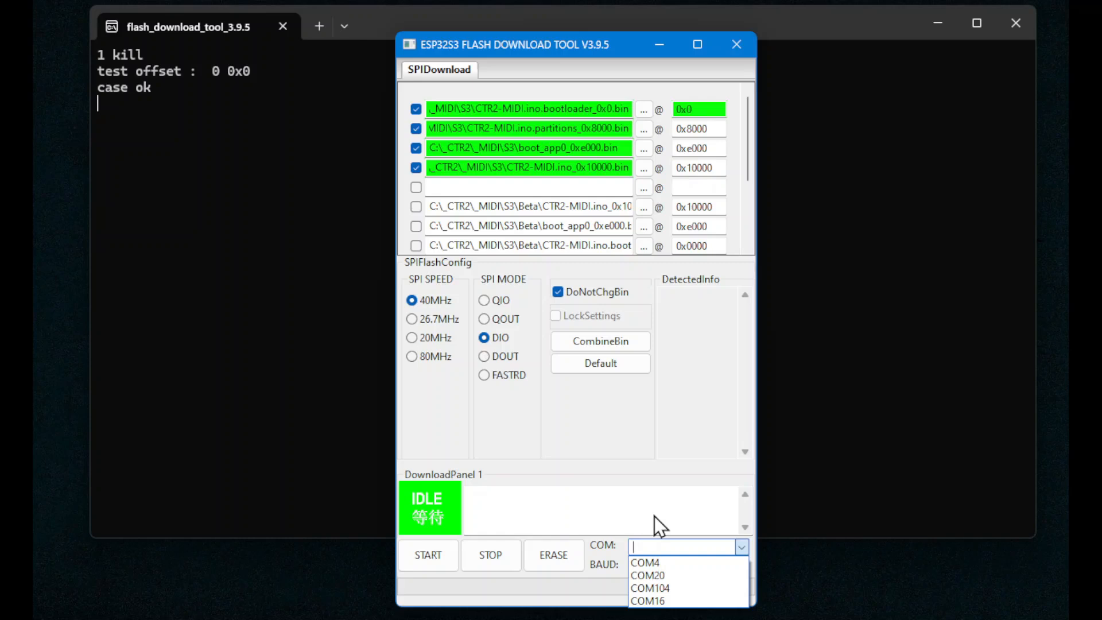
mouse_move(622, 527)
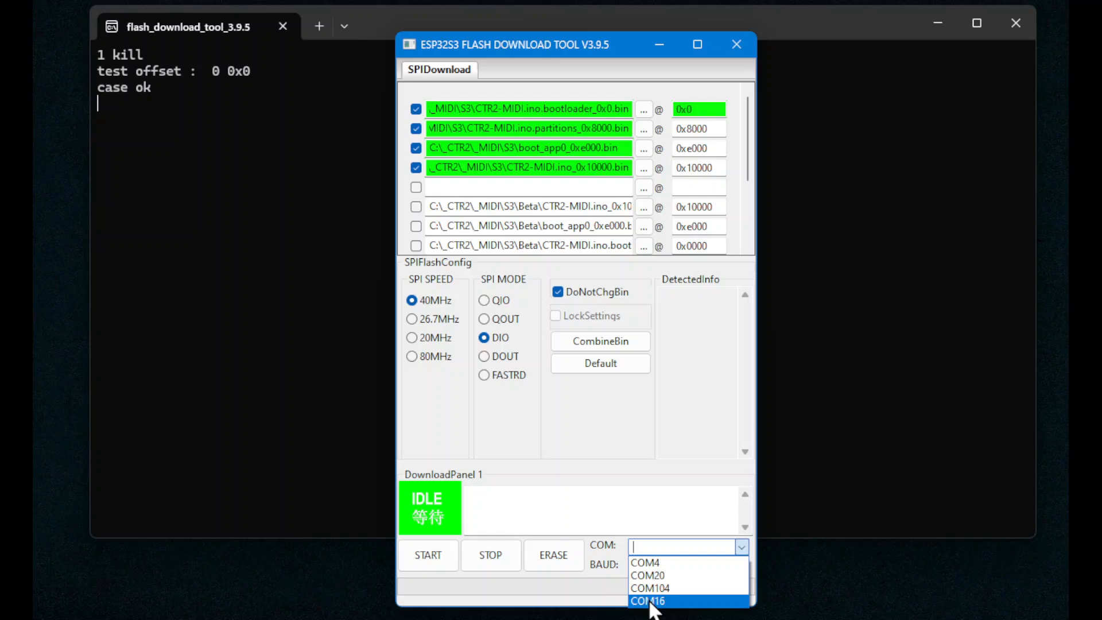
click(646, 600)
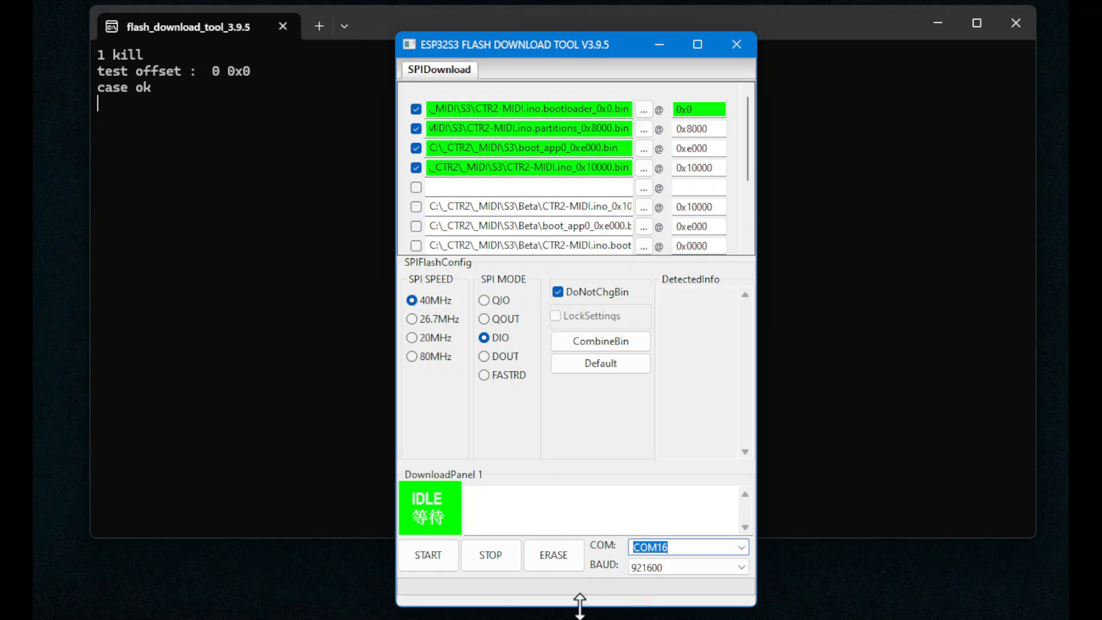
mouse_move(554, 555)
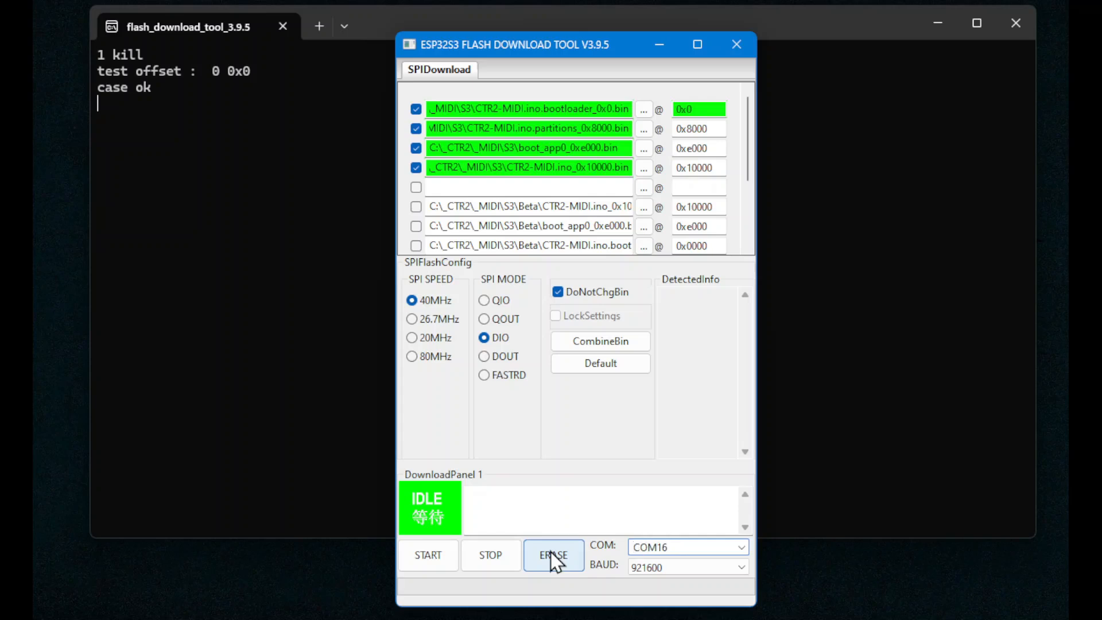
click(427, 556)
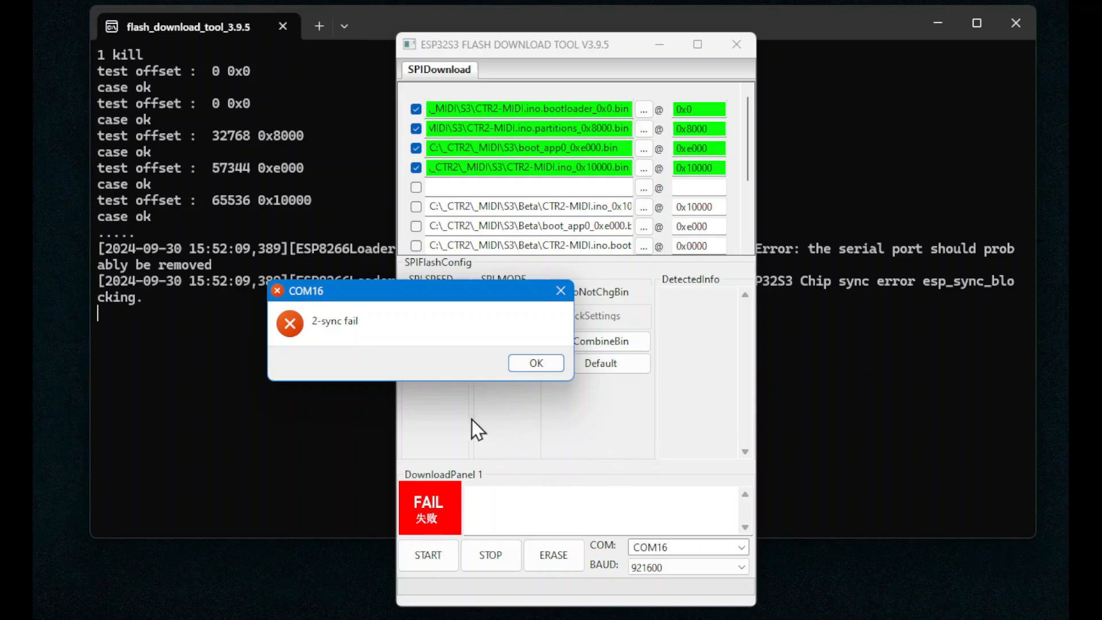
mouse_move(573, 415)
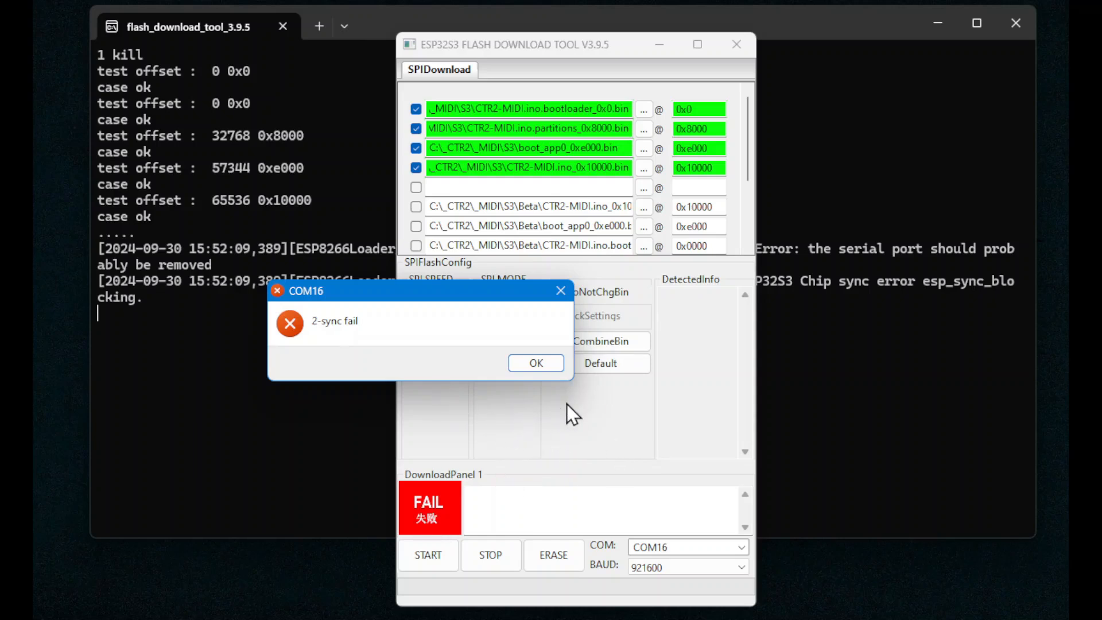
mouse_move(559, 414)
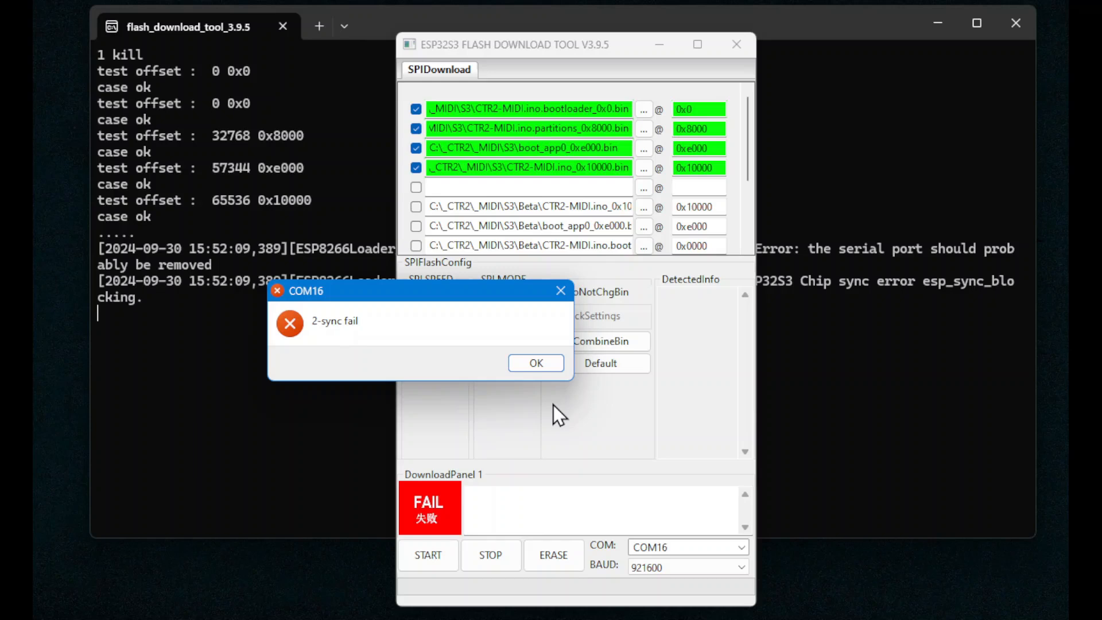
mouse_move(553, 408)
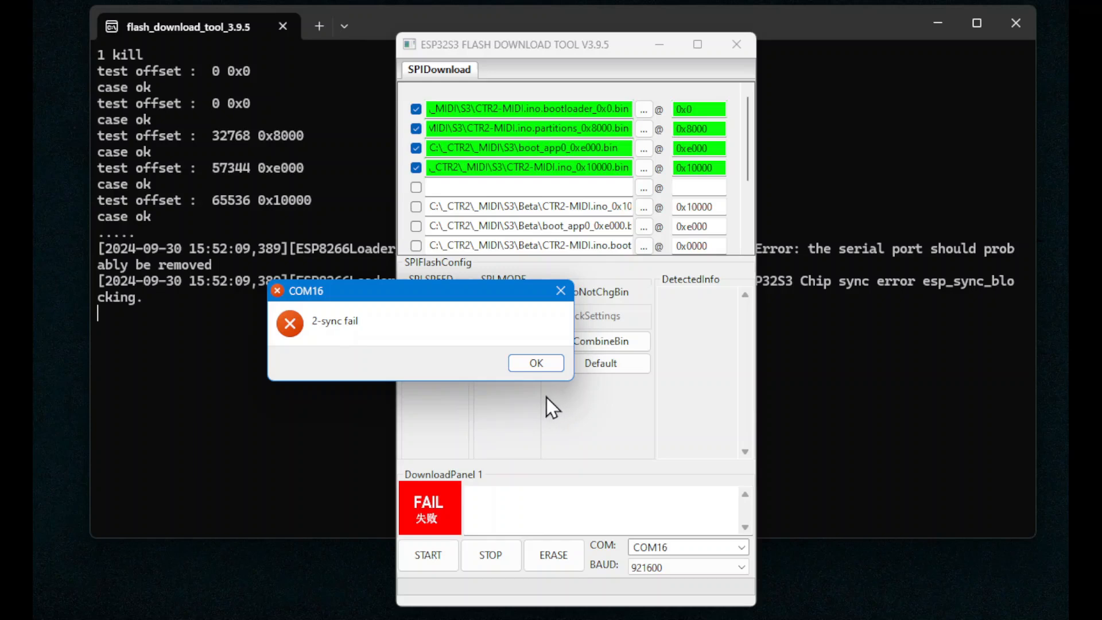
mouse_move(679, 552)
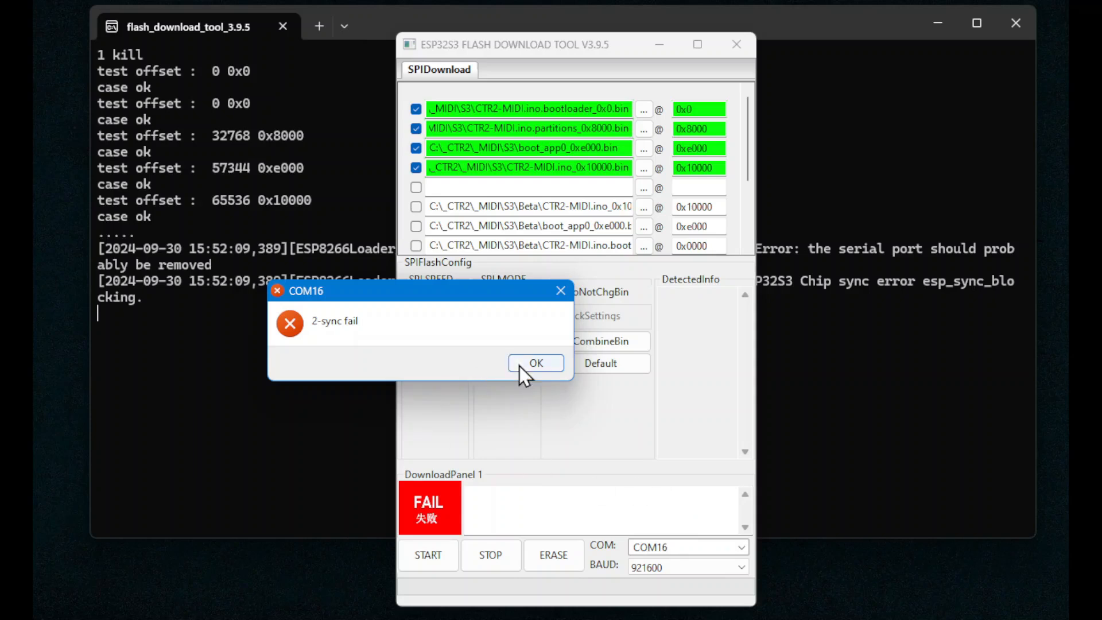
- Dismiss the '2-sync fail' COM16 error message
click(537, 362)
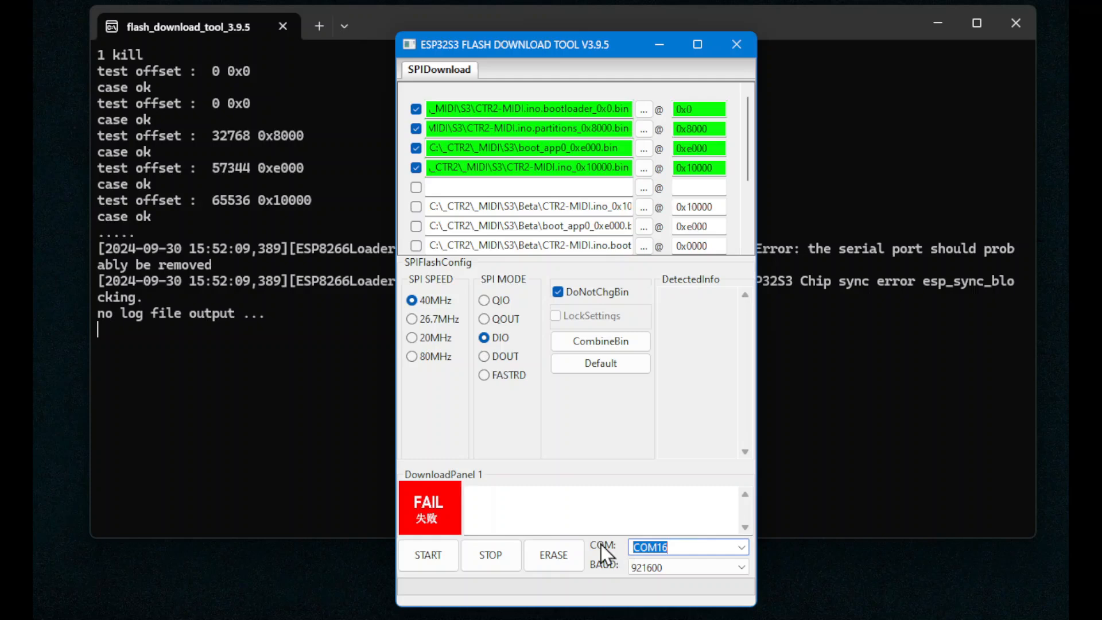
- Switch the serial port to COM28 and erase the chip's flash to FINISH
click(740, 547)
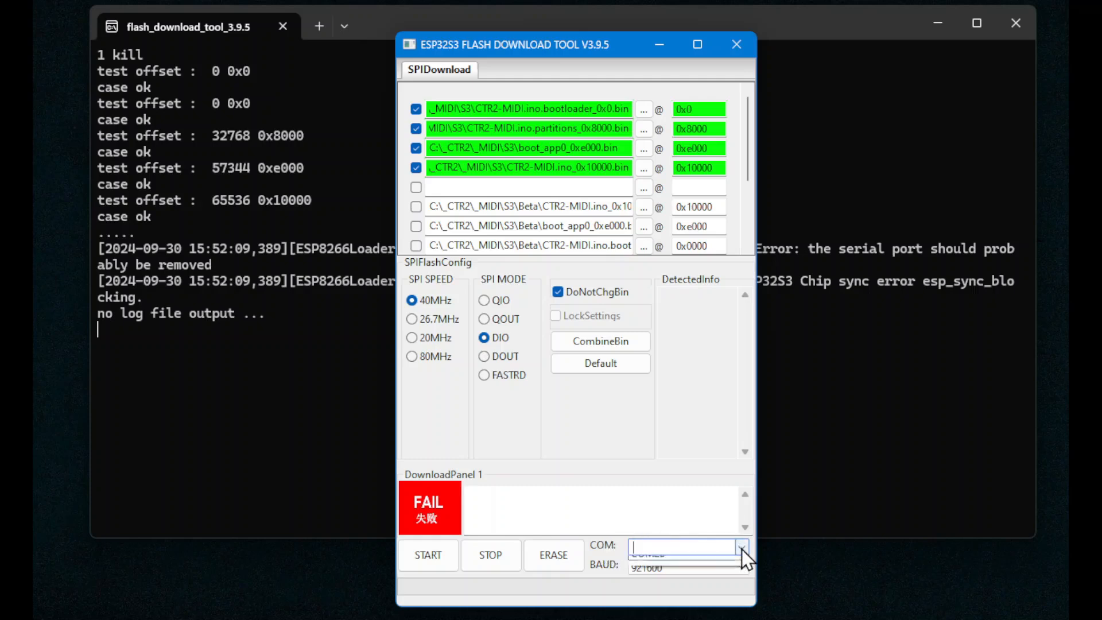
click(741, 547)
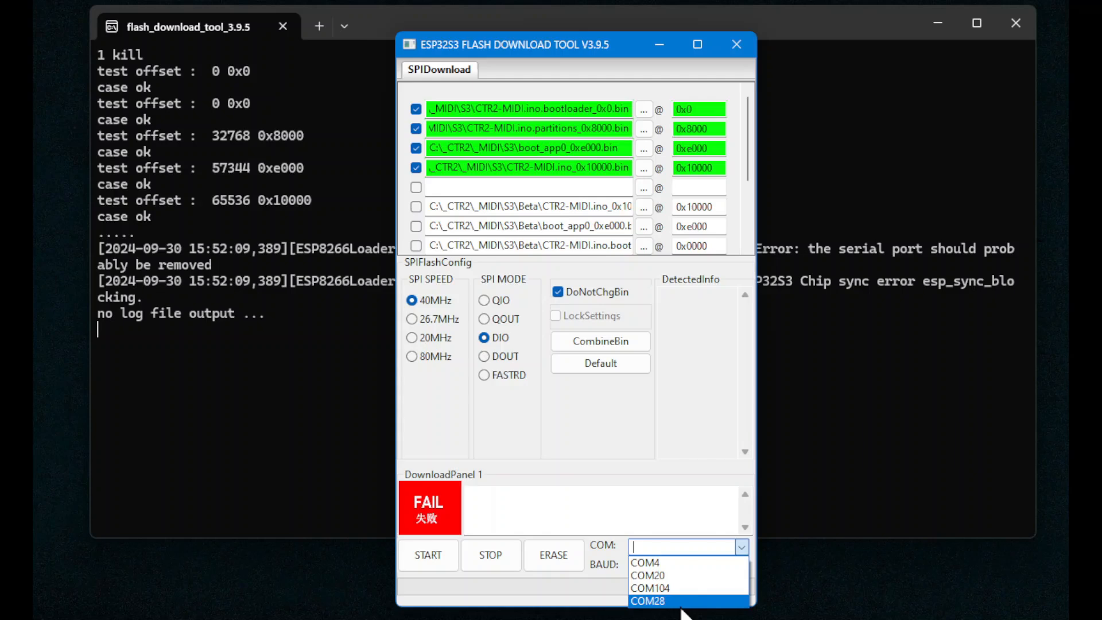
mouse_move(672, 612)
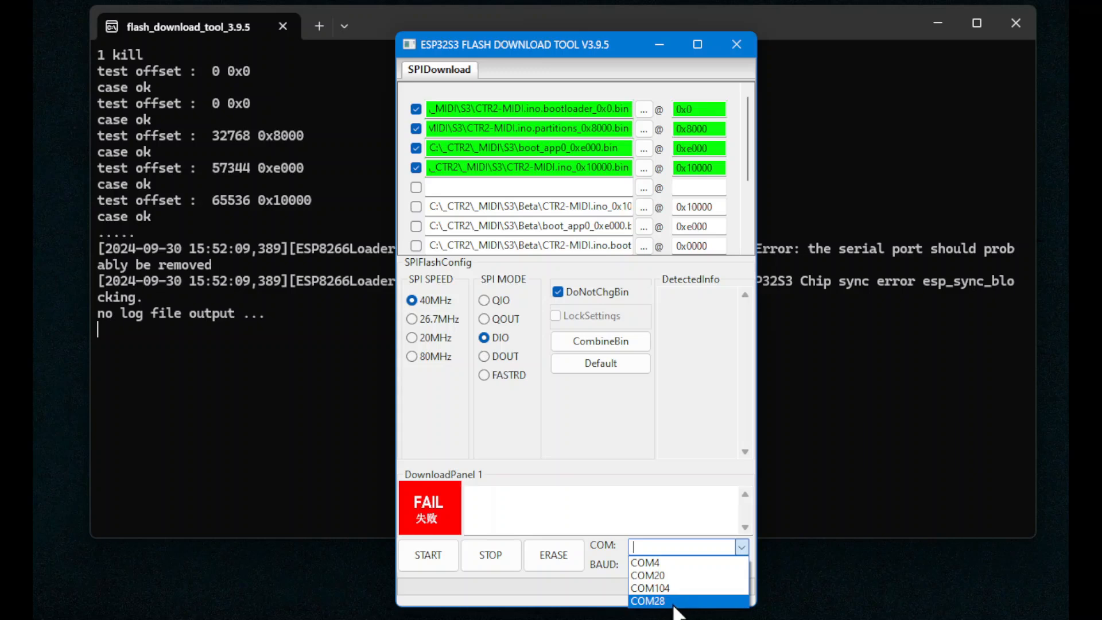
mouse_move(692, 612)
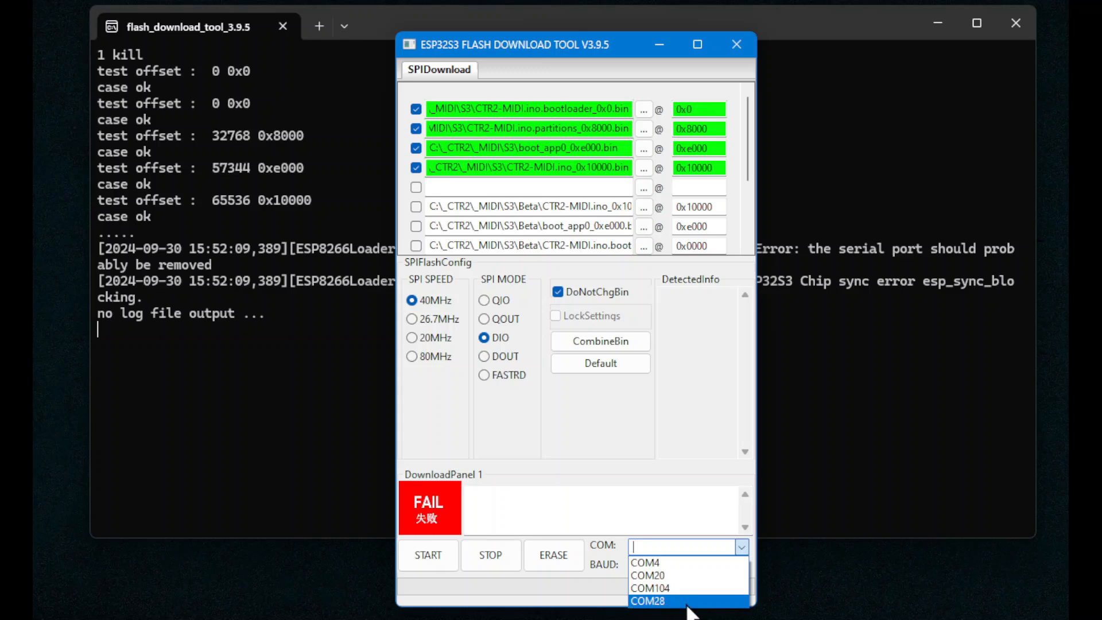
click(647, 601)
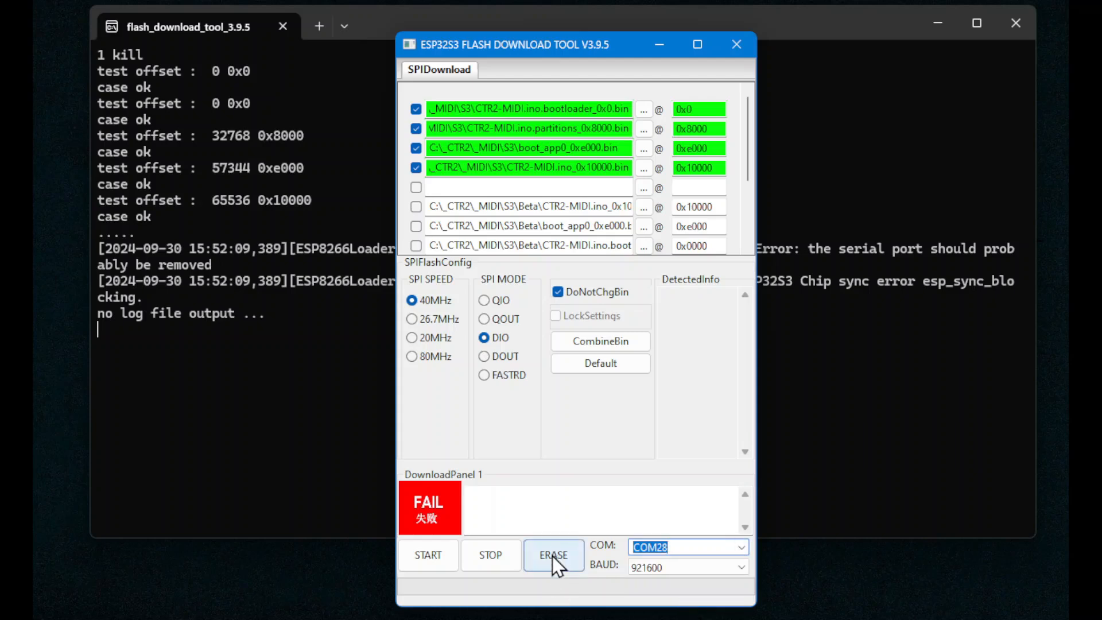
click(554, 554)
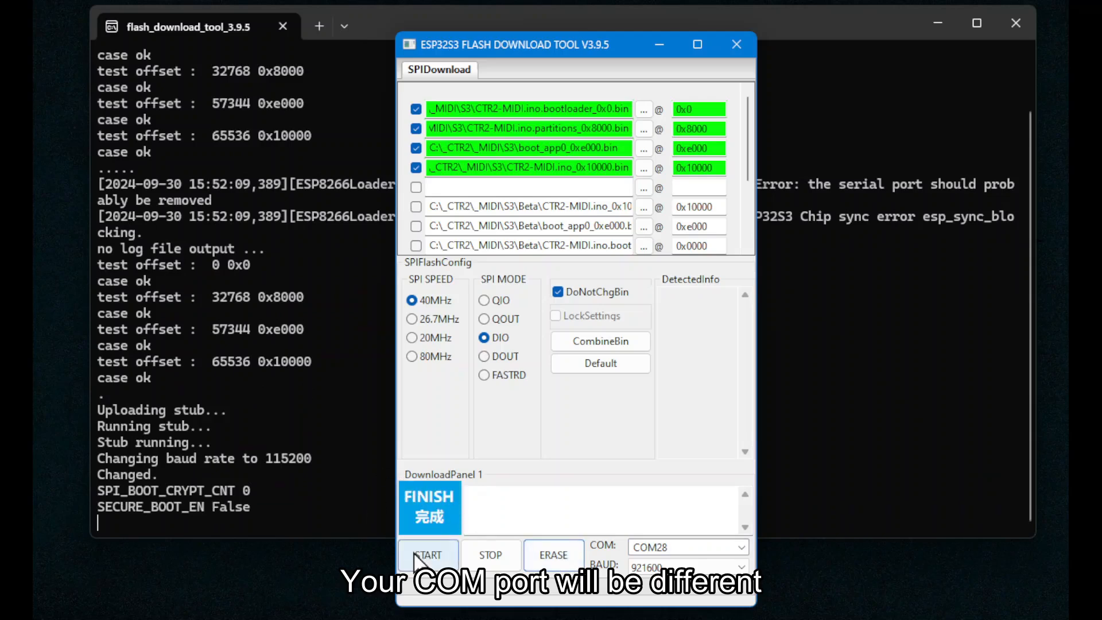
- Flash the four CTR2-MIDI binaries to the ESP32-S3 until FINISH
click(428, 555)
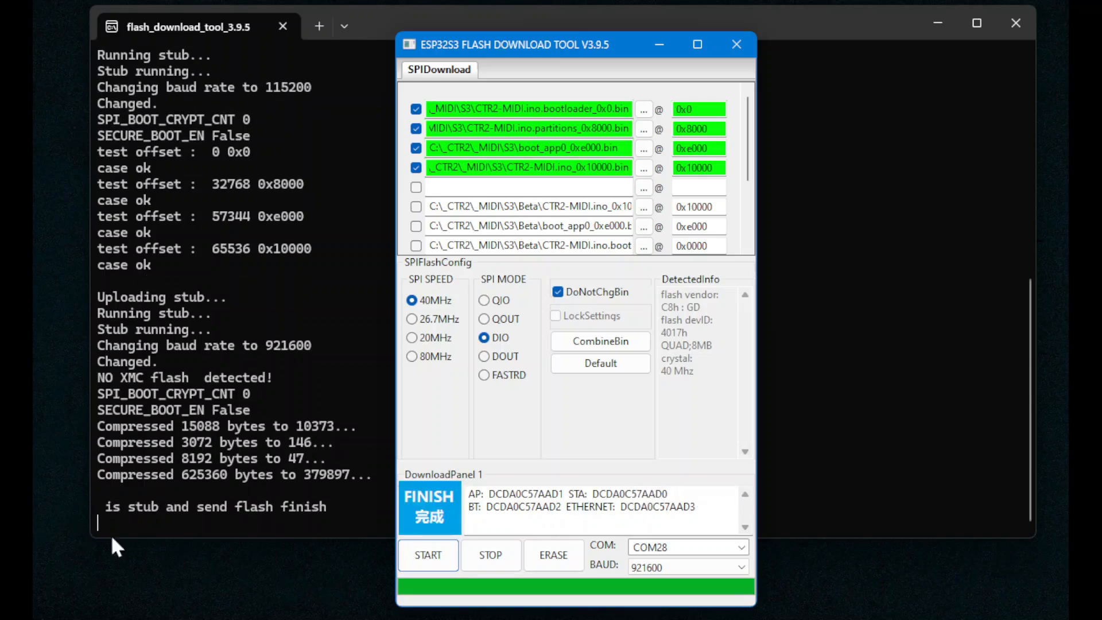
click(741, 547)
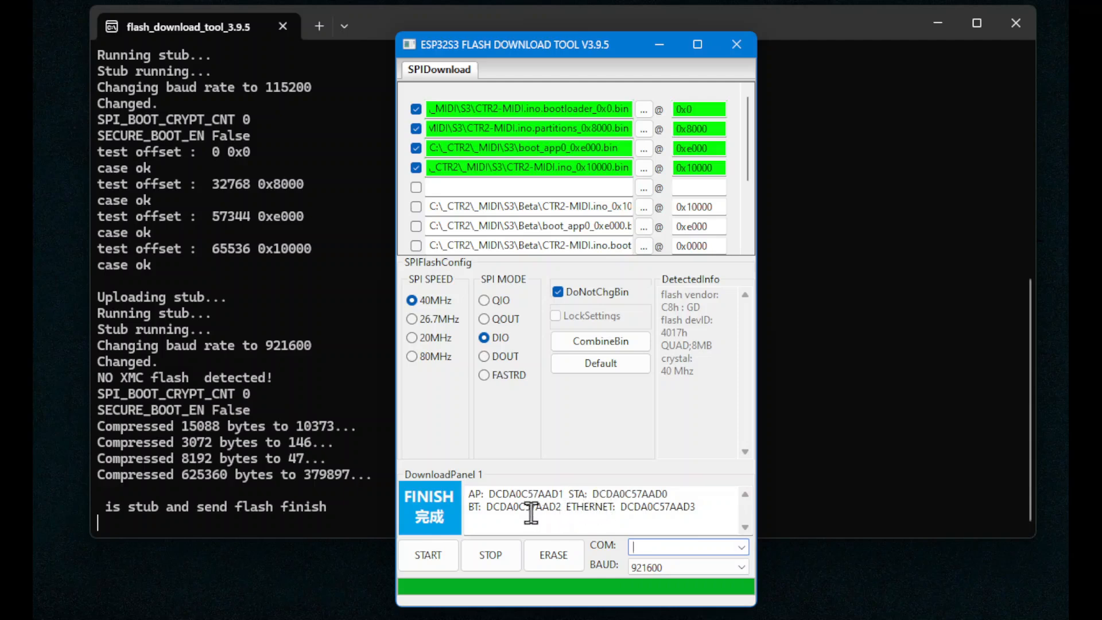
mouse_move(563, 531)
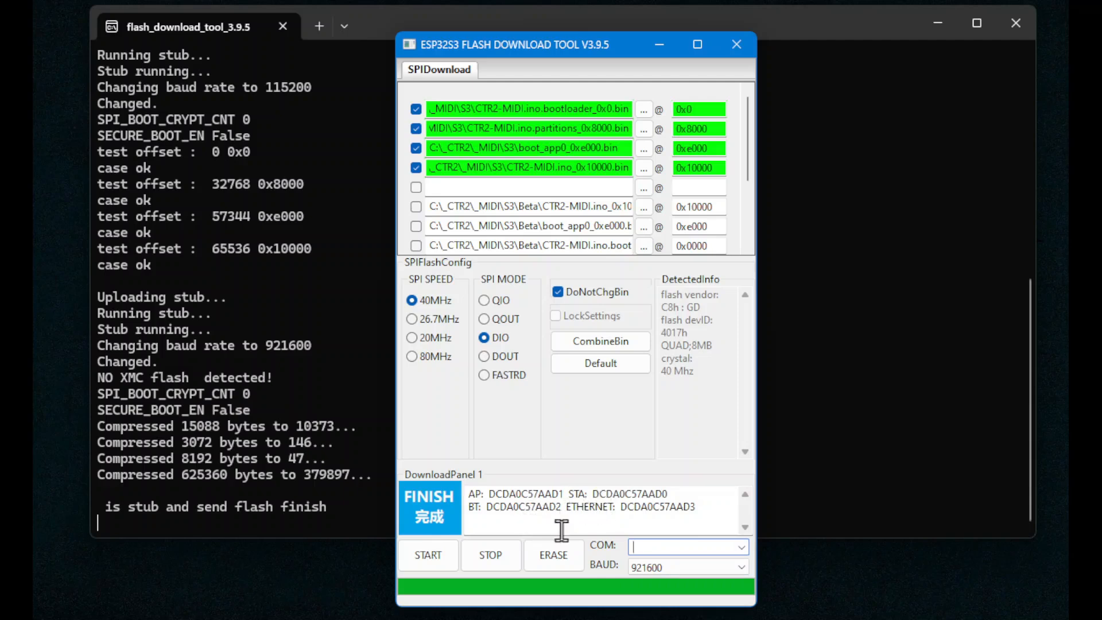
mouse_move(682, 514)
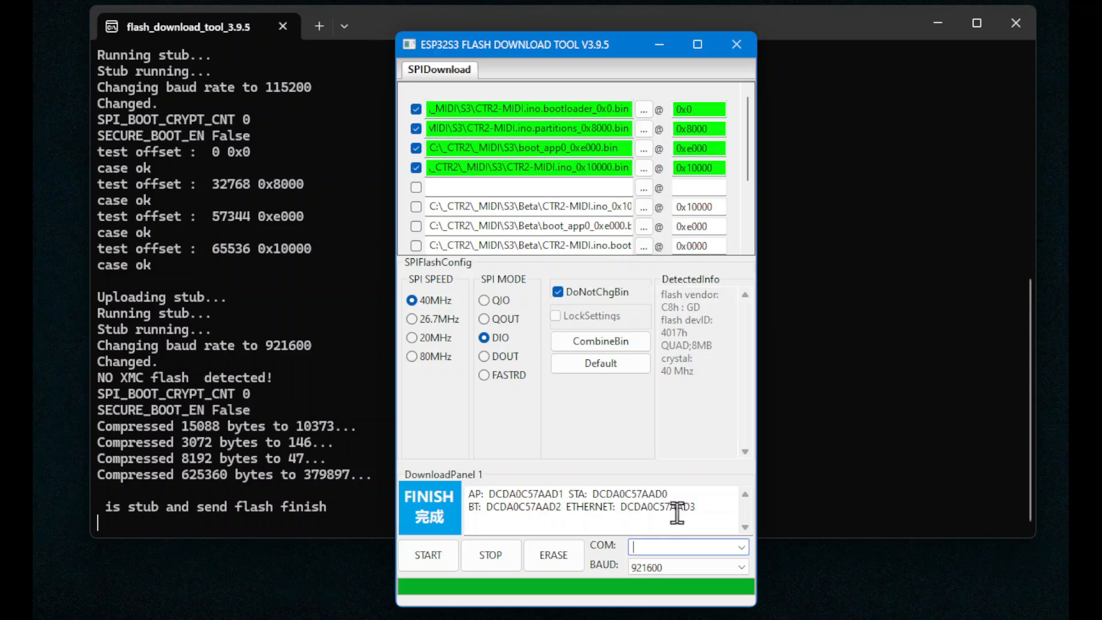
mouse_move(653, 527)
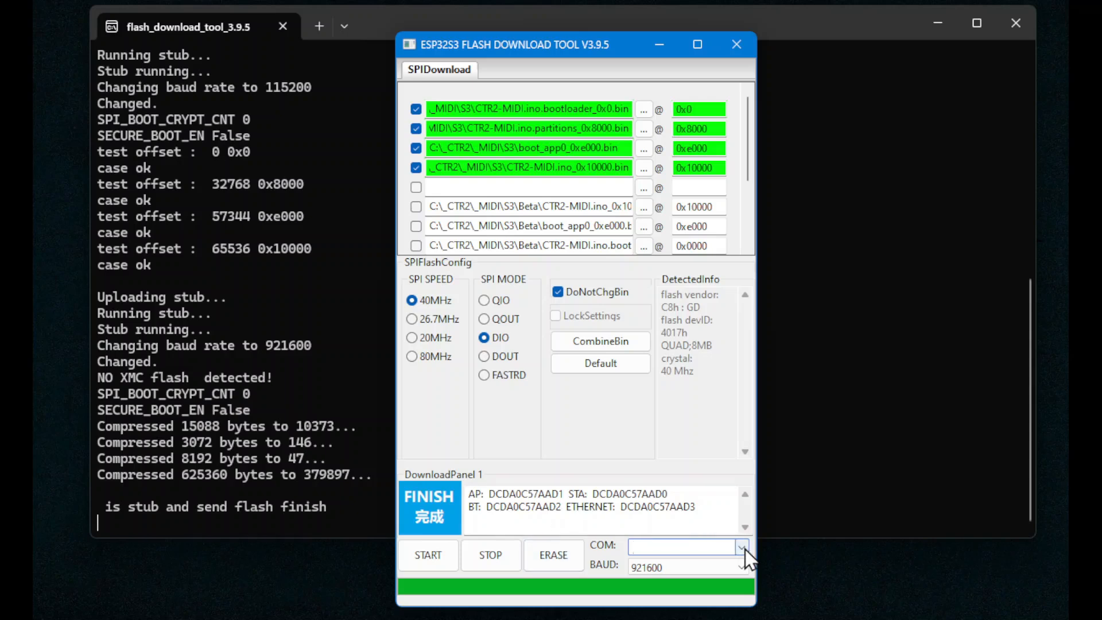
- Set the serial port back to COM16
click(743, 546)
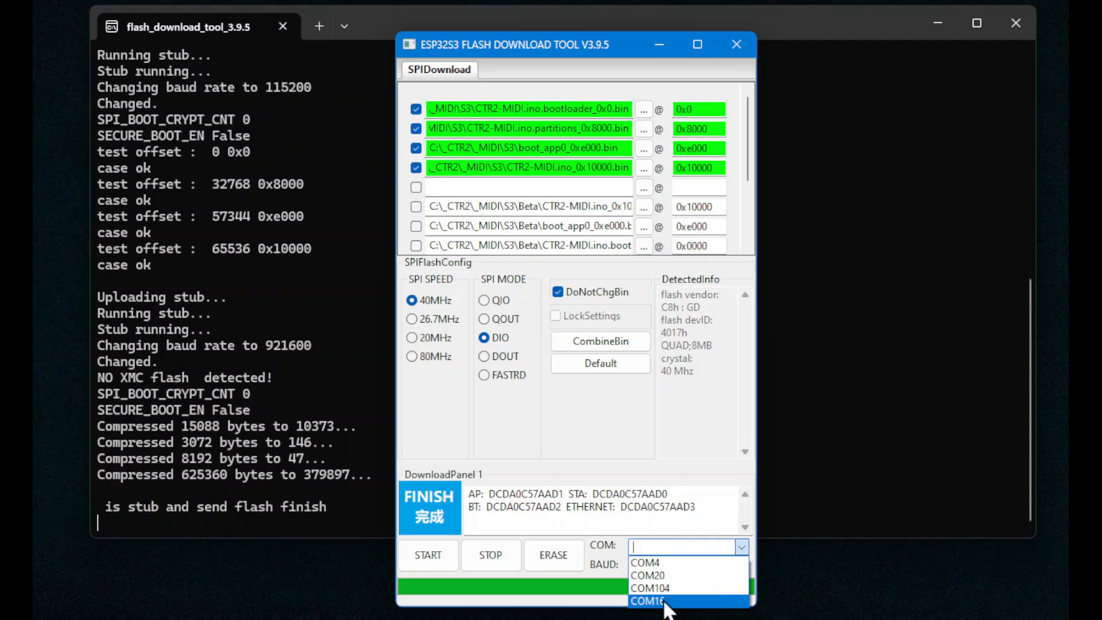
click(647, 601)
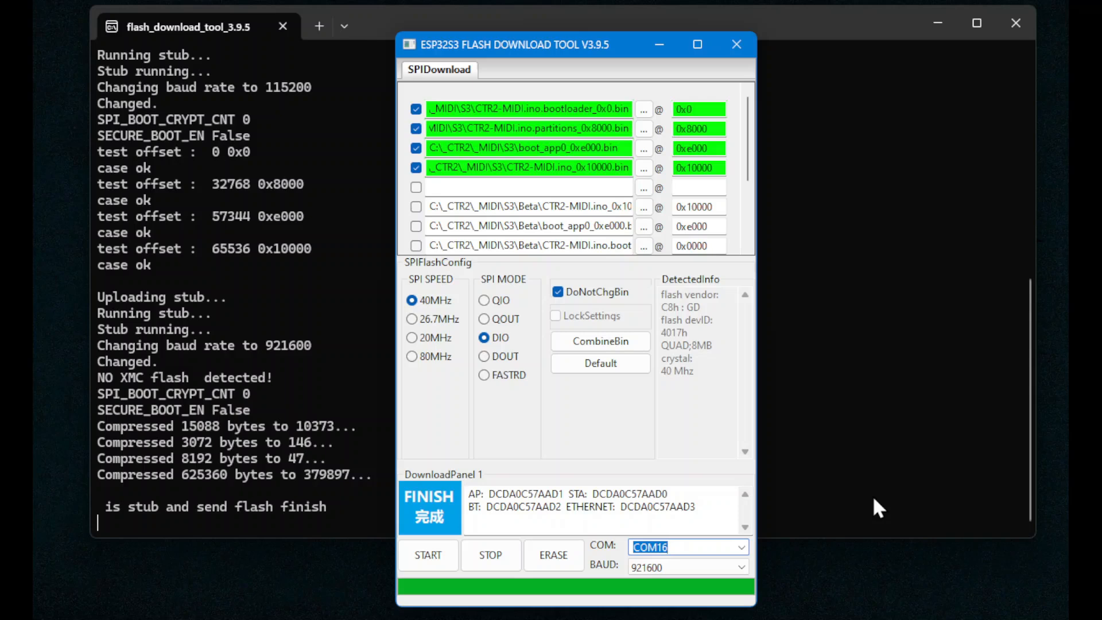
mouse_move(853, 470)
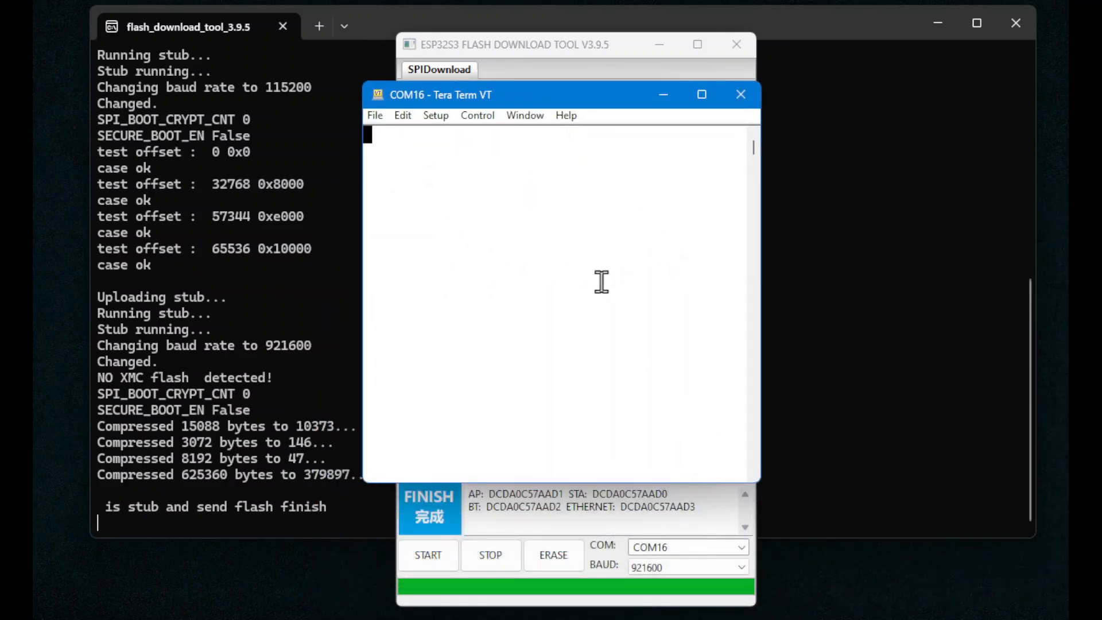
mouse_move(829, 359)
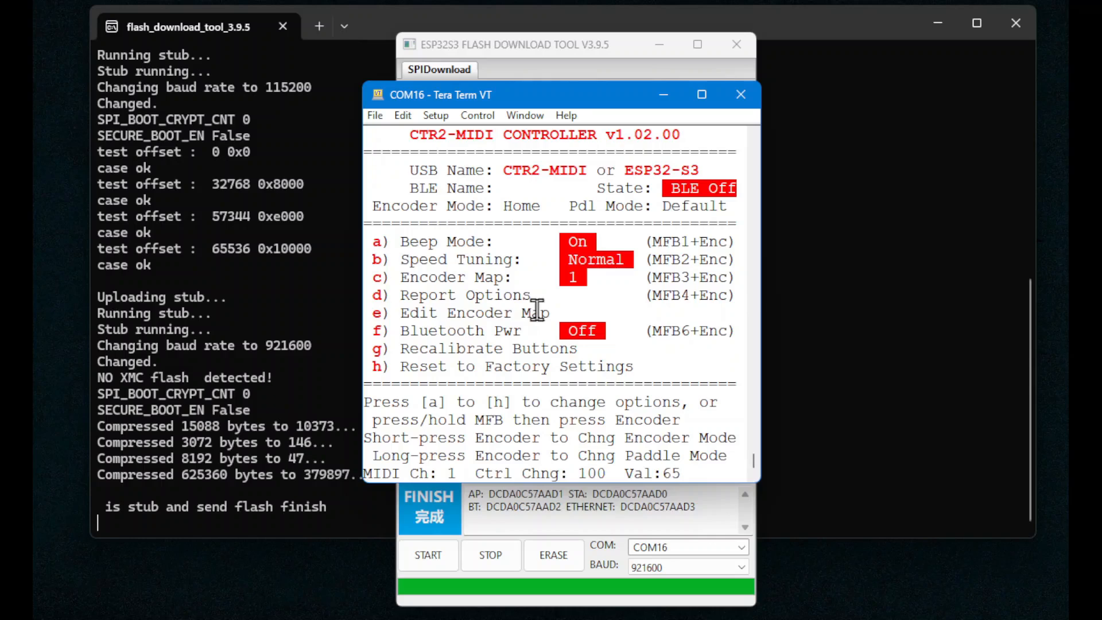
mouse_move(544, 327)
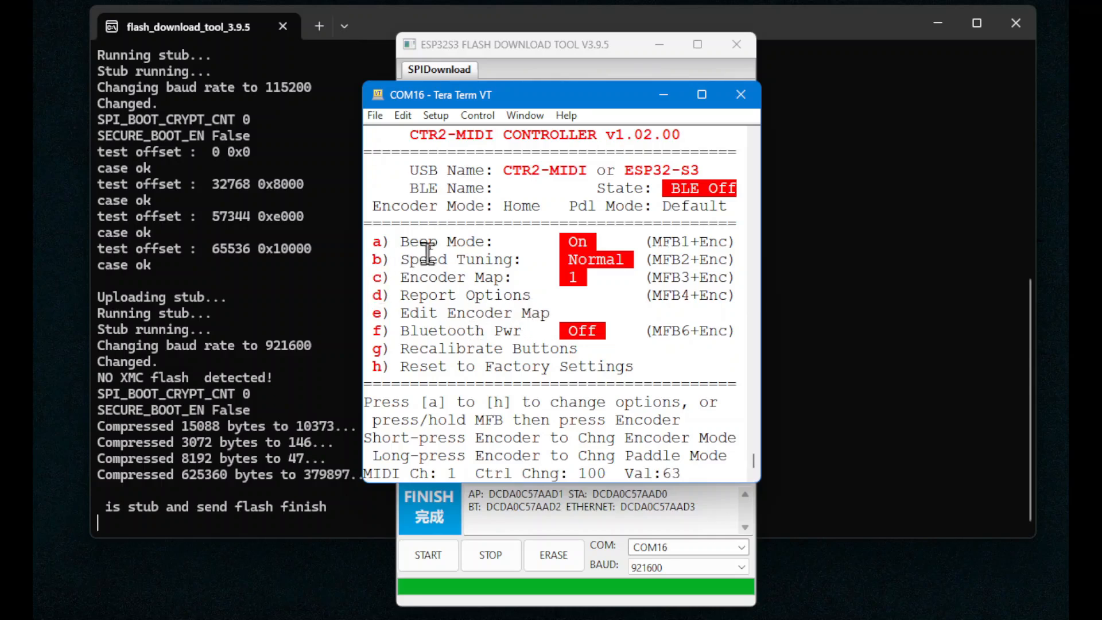
mouse_move(380, 239)
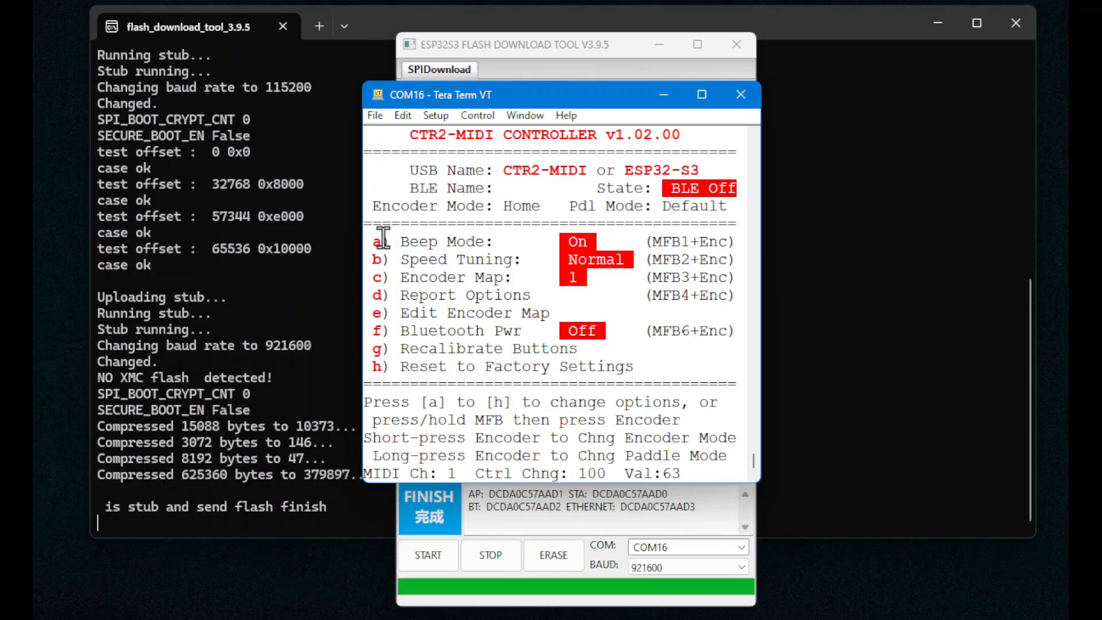
mouse_move(492, 317)
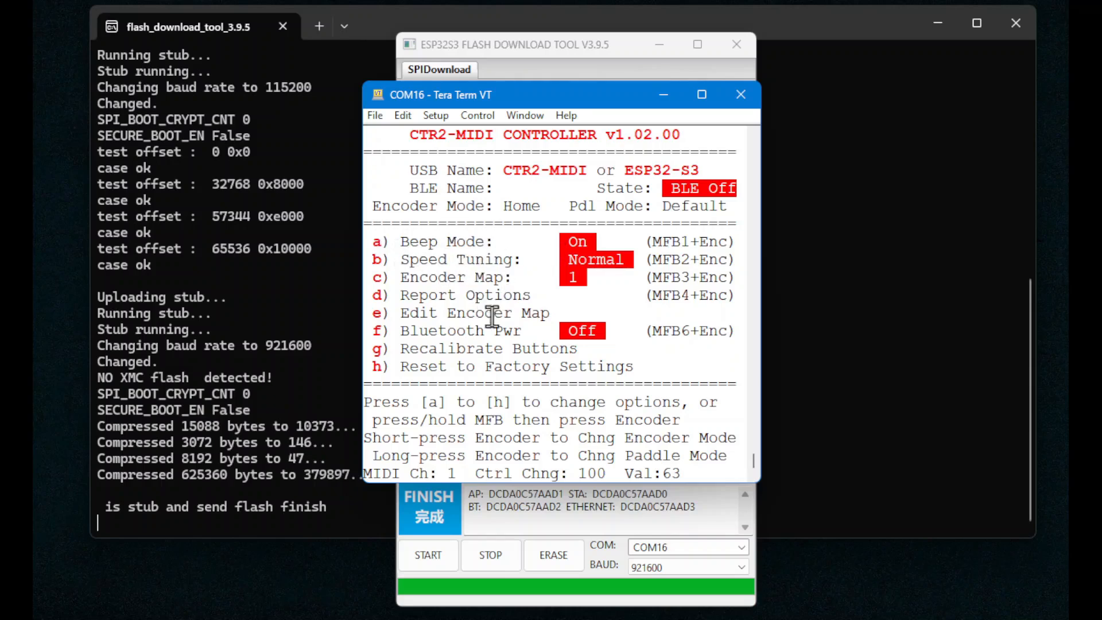
mouse_move(575, 448)
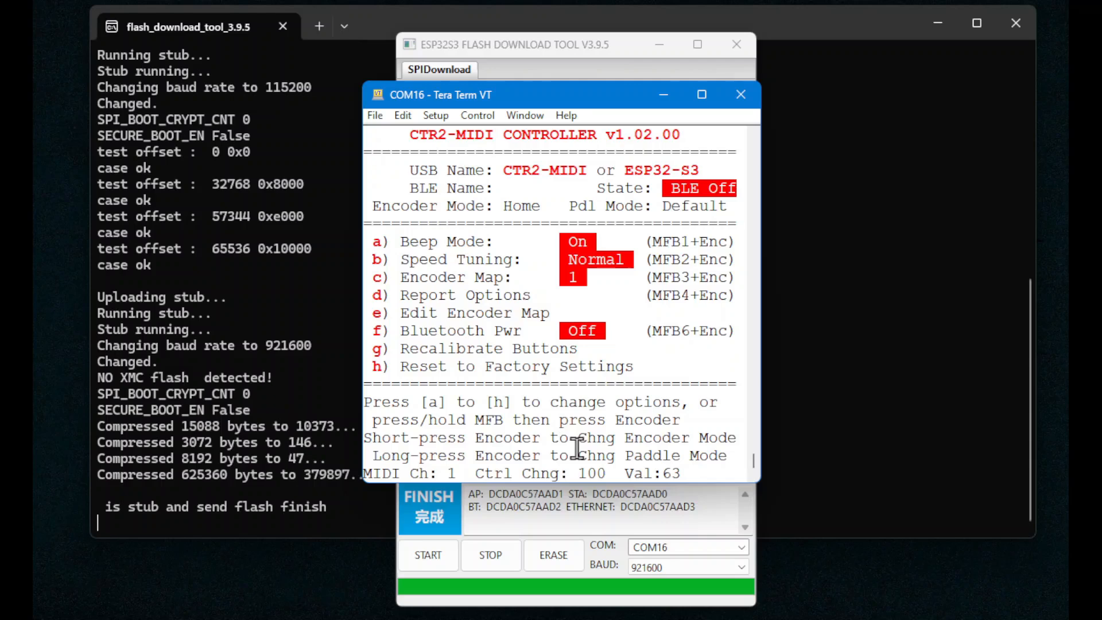
mouse_move(464, 308)
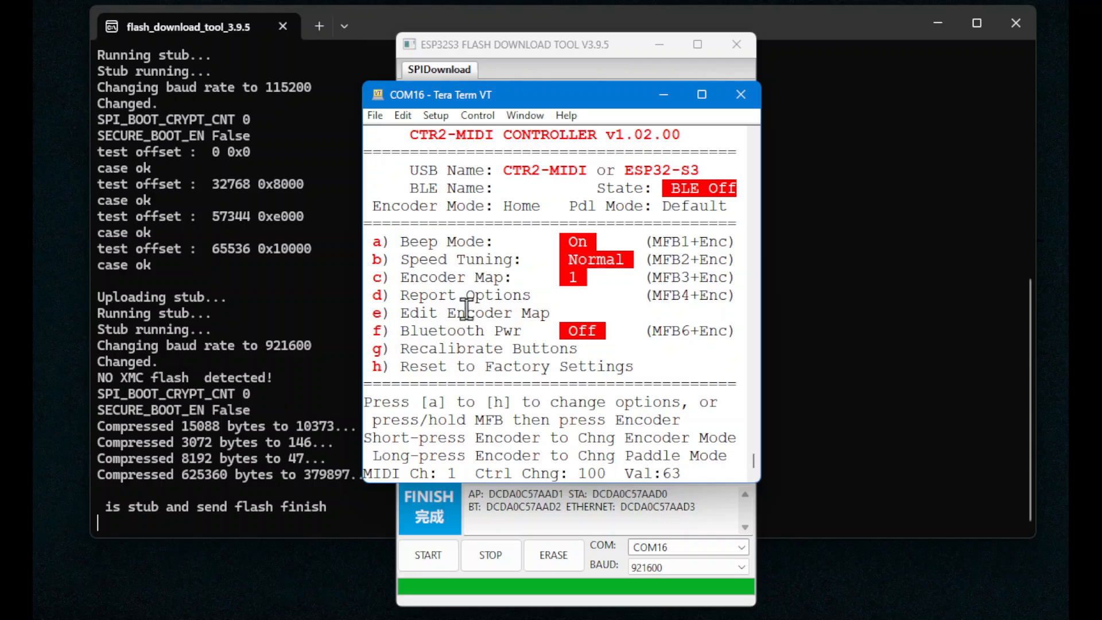
mouse_move(561, 510)
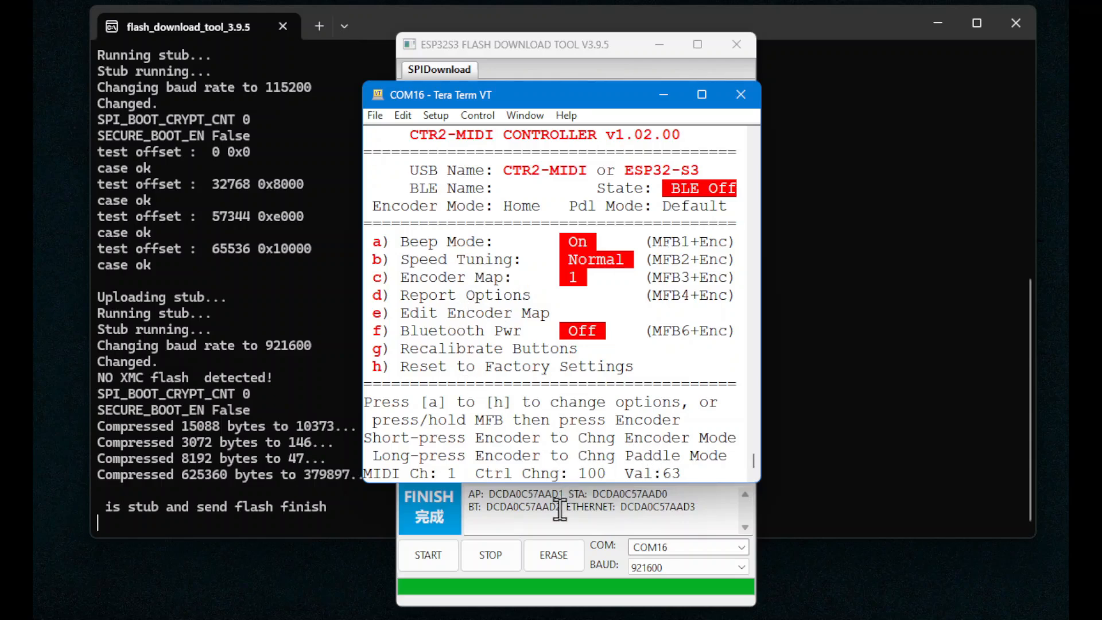
mouse_move(579, 518)
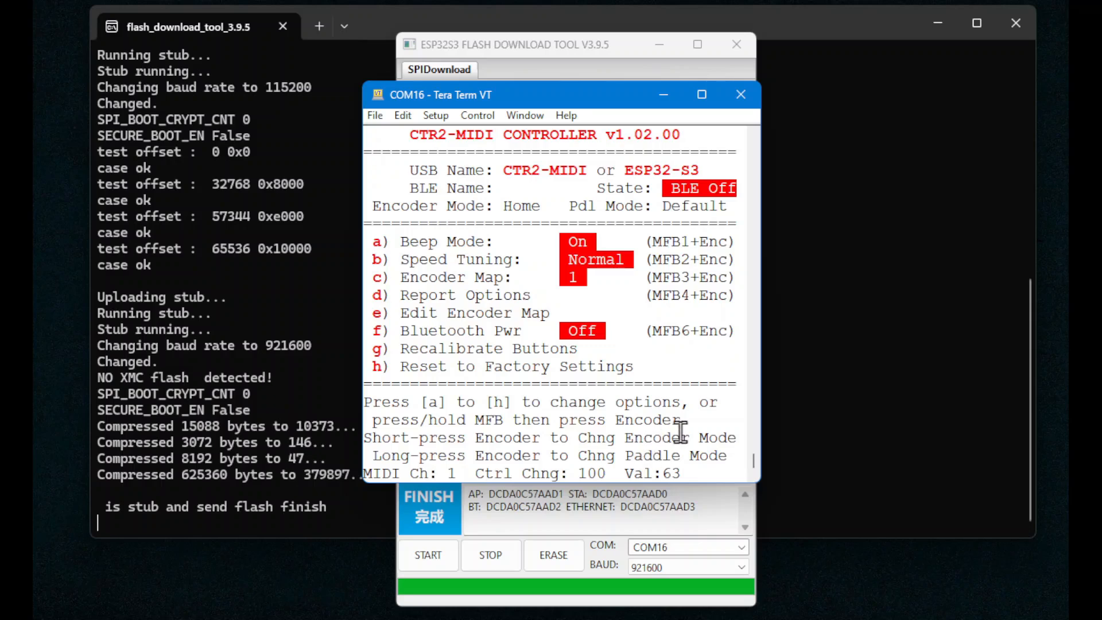
mouse_move(863, 420)
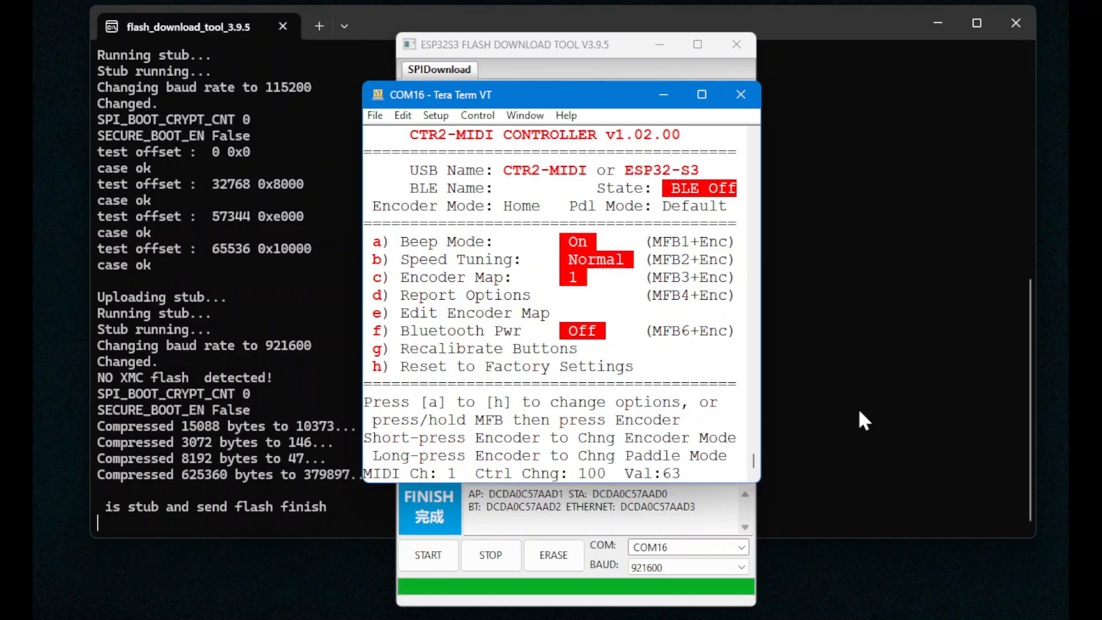
mouse_move(928, 432)
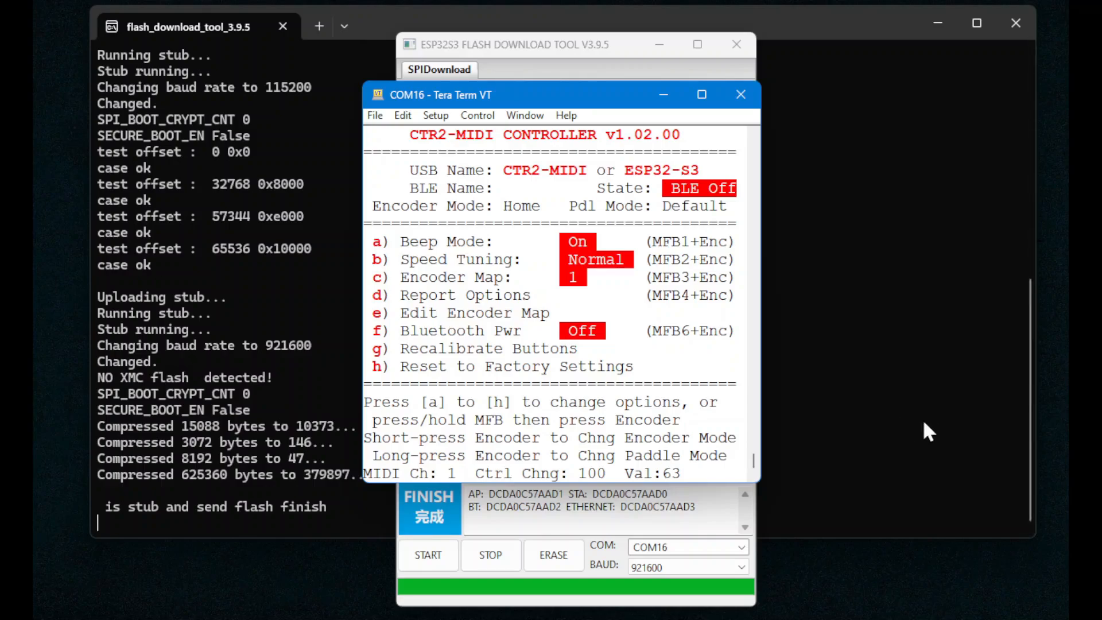